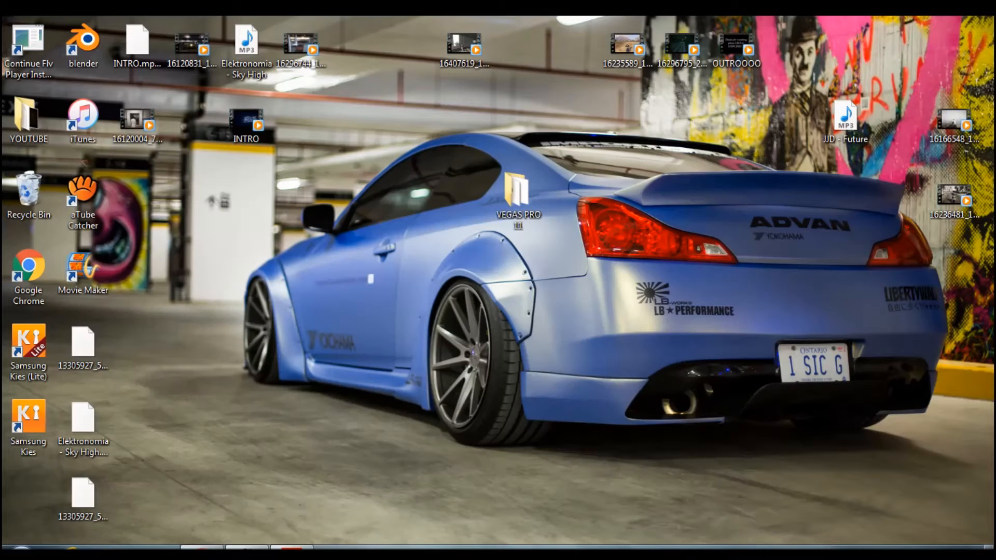
Launch vegaspro11.0.682_32bit from the desktop VEGAS PRO 11 folder, allowing it past the security warning
left_click(517, 192)
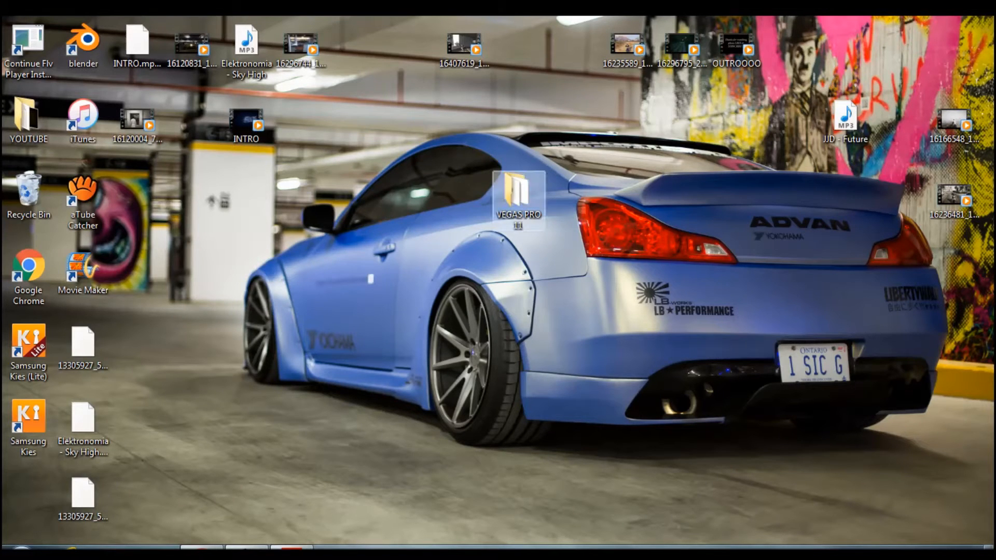
double_click(517, 194)
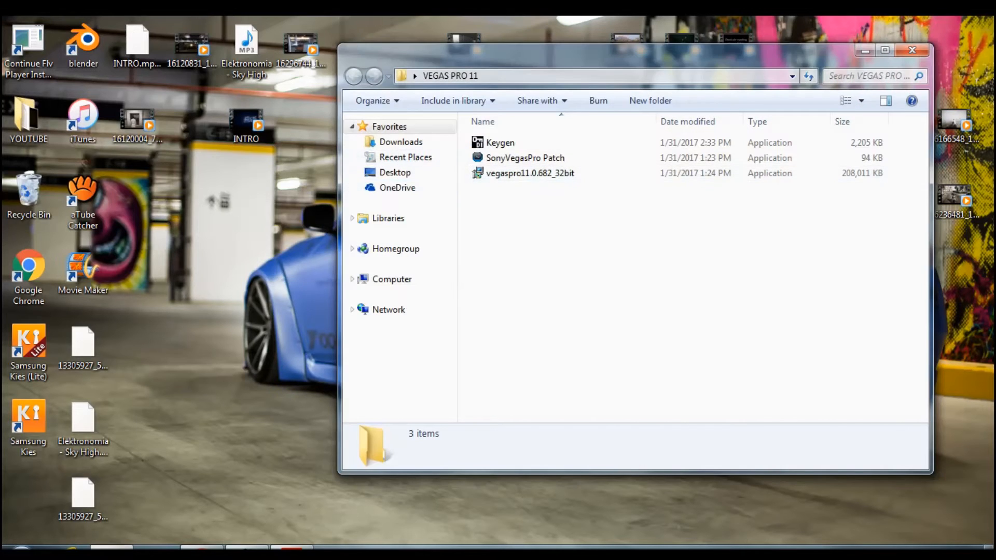
left_click(500, 142)
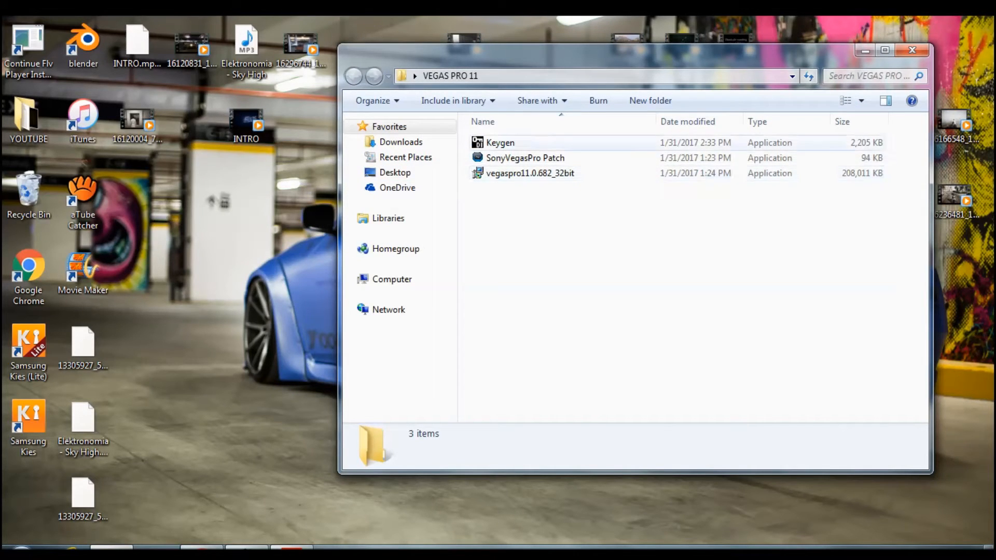
mouse_move(530, 173)
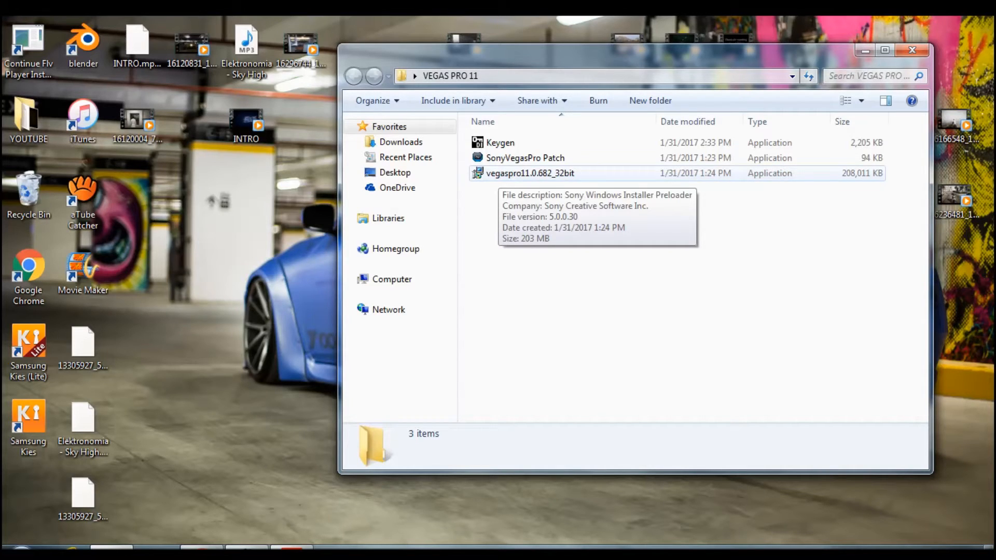
left_click(530, 173)
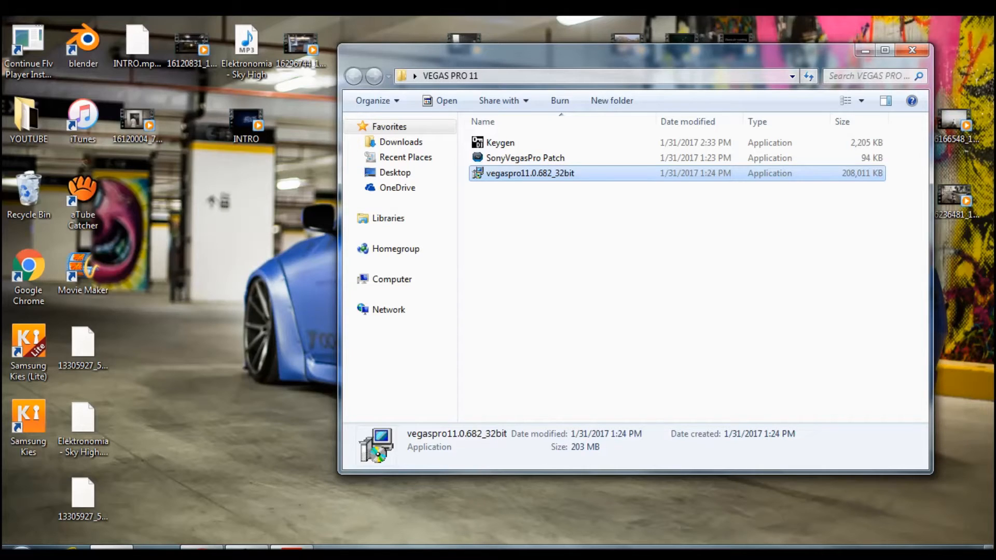
double_click(529, 173)
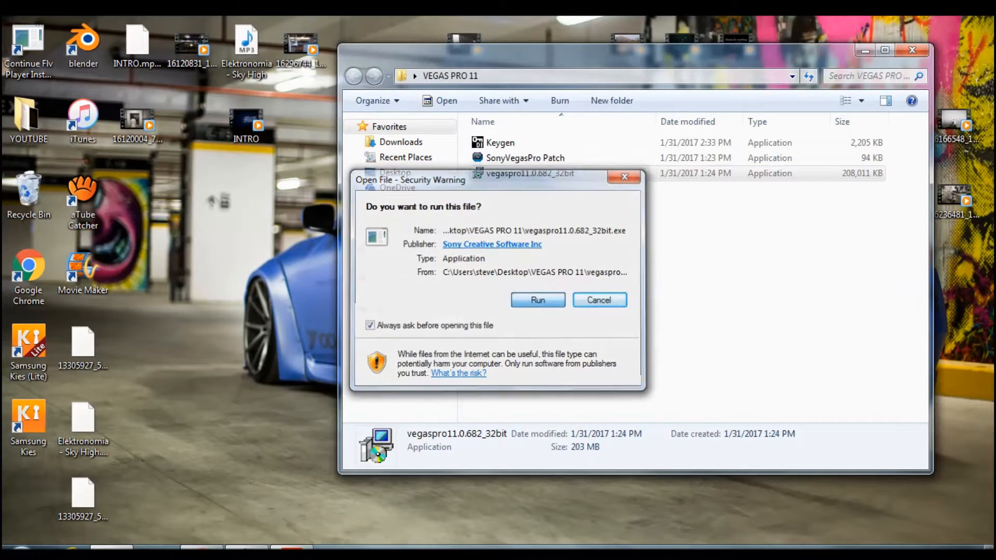
left_click(598, 300)
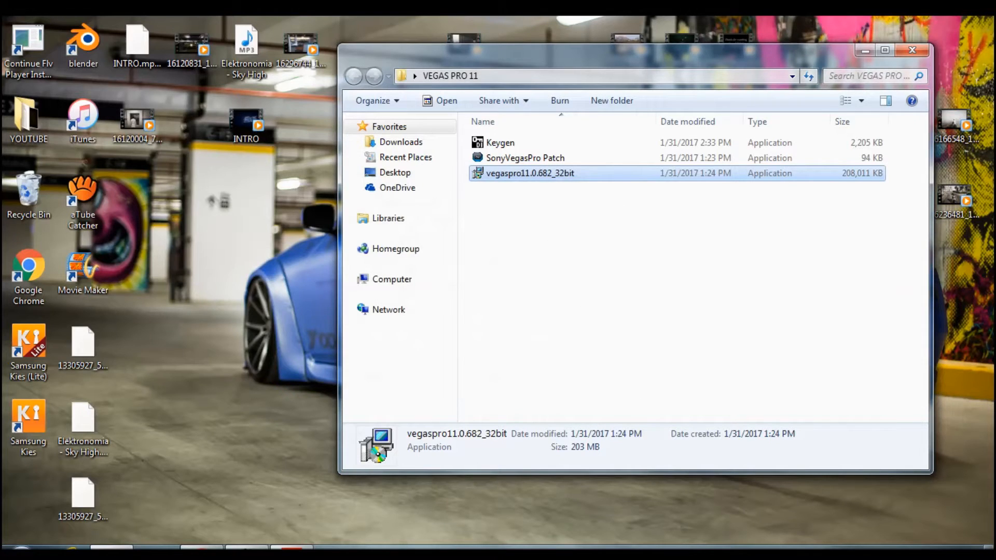
double_click(530, 173)
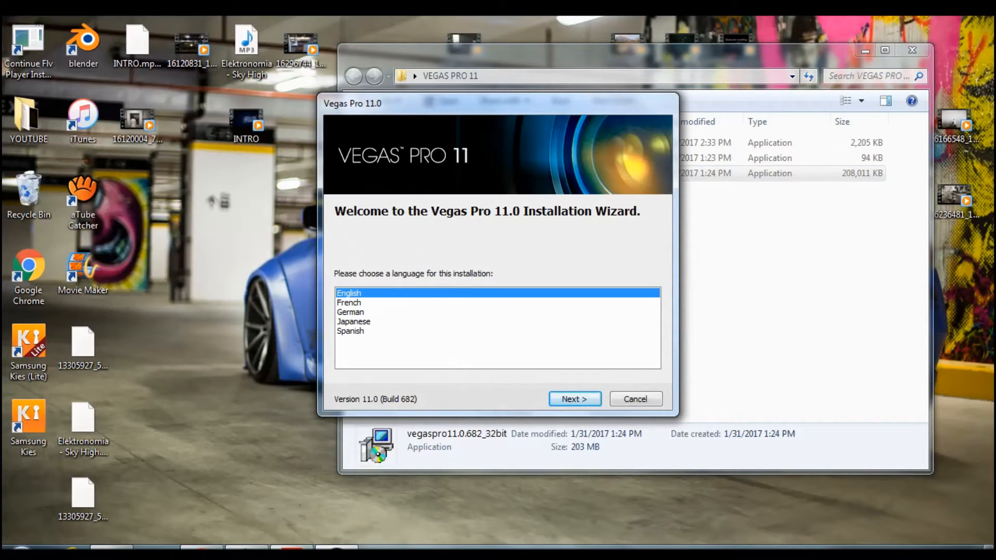
Install Vegas Pro 11.0 in English with a desktop shortcut, then close the finished wizard
left_click(574, 398)
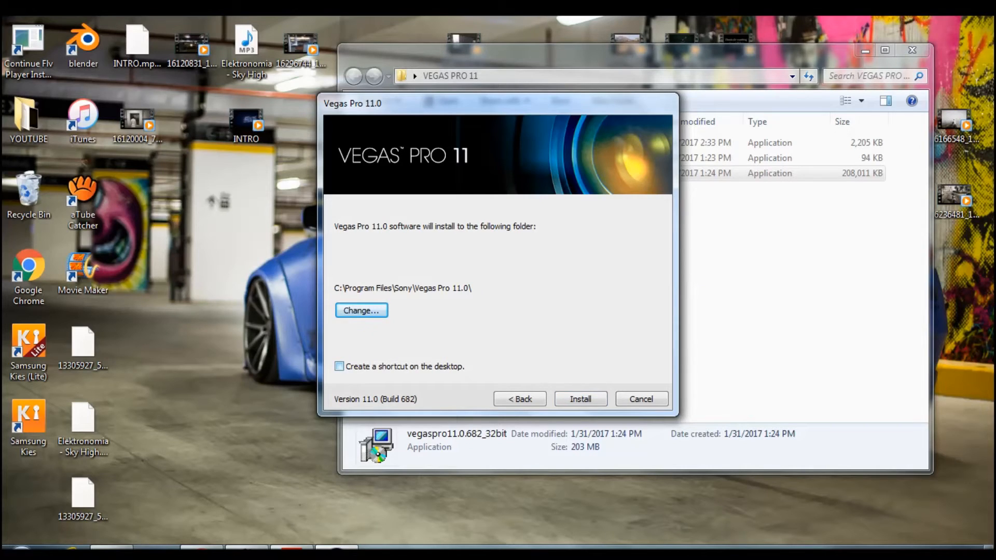
left_click(339, 367)
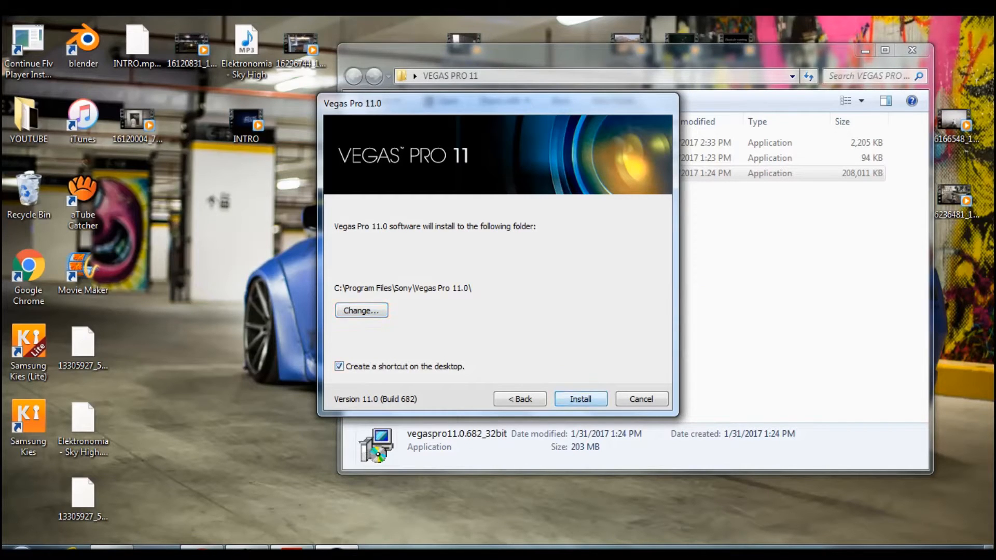
left_click(580, 399)
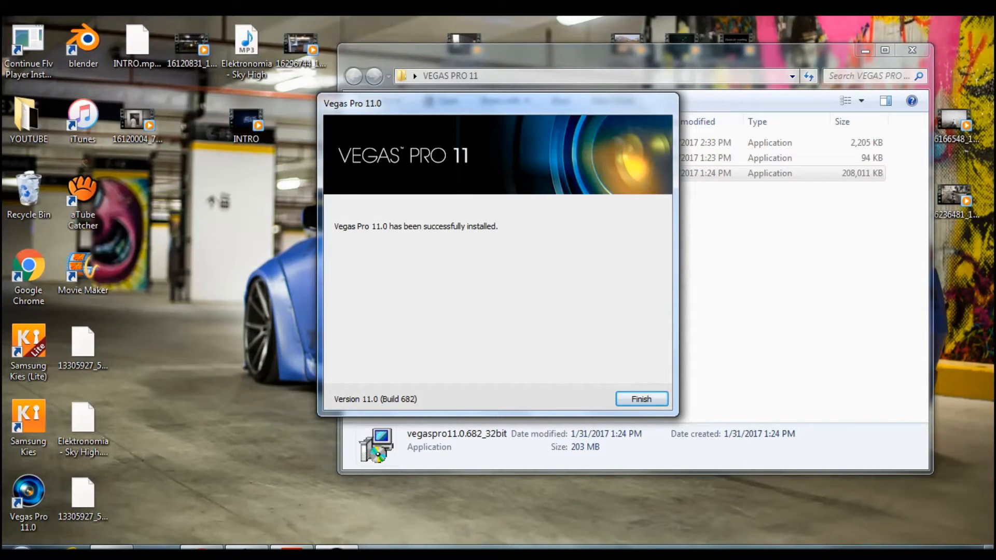
left_click(640, 399)
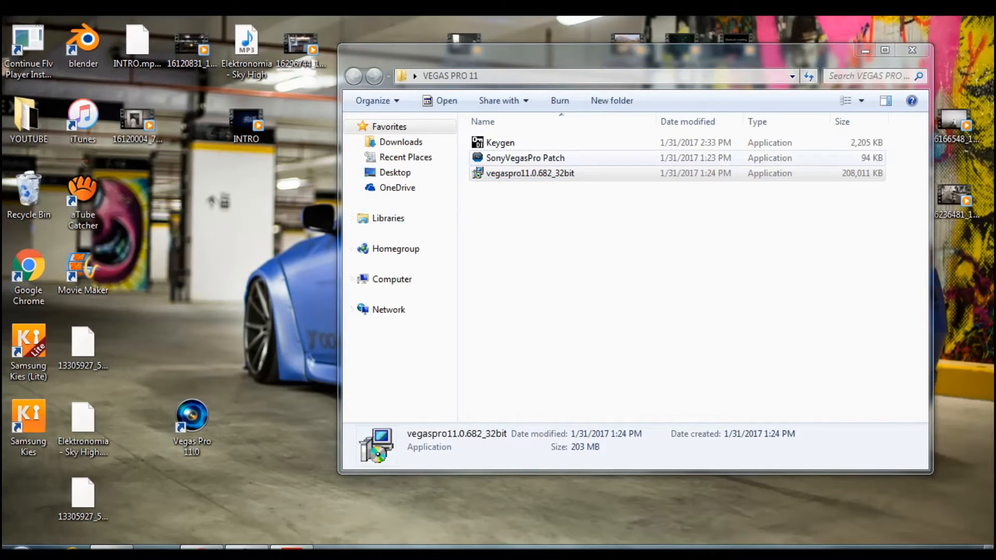
Run SonyVegasPro Patch and target C:\Program Files\Sony\Vegas Pro 11.0
double_click(524, 157)
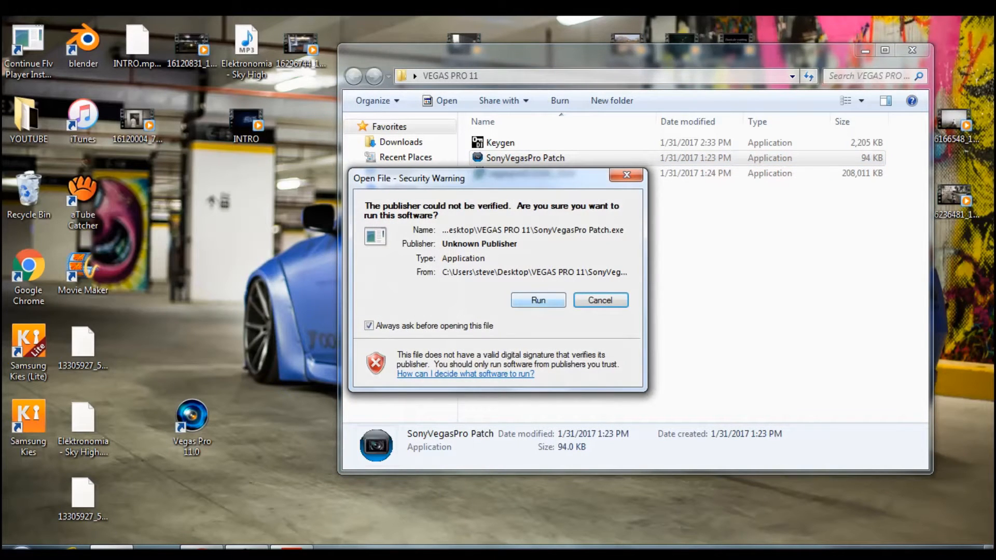
left_click(538, 300)
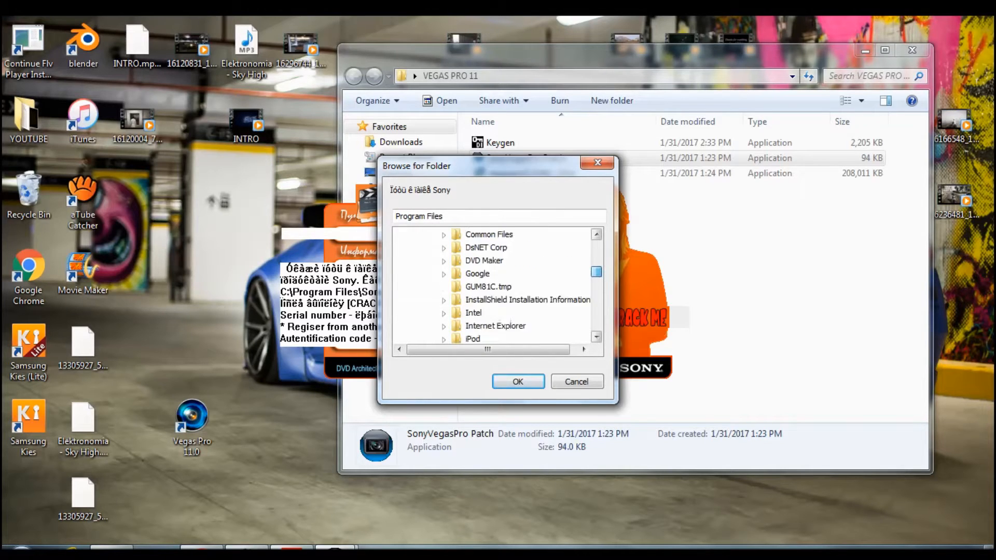
scroll("down", 3)
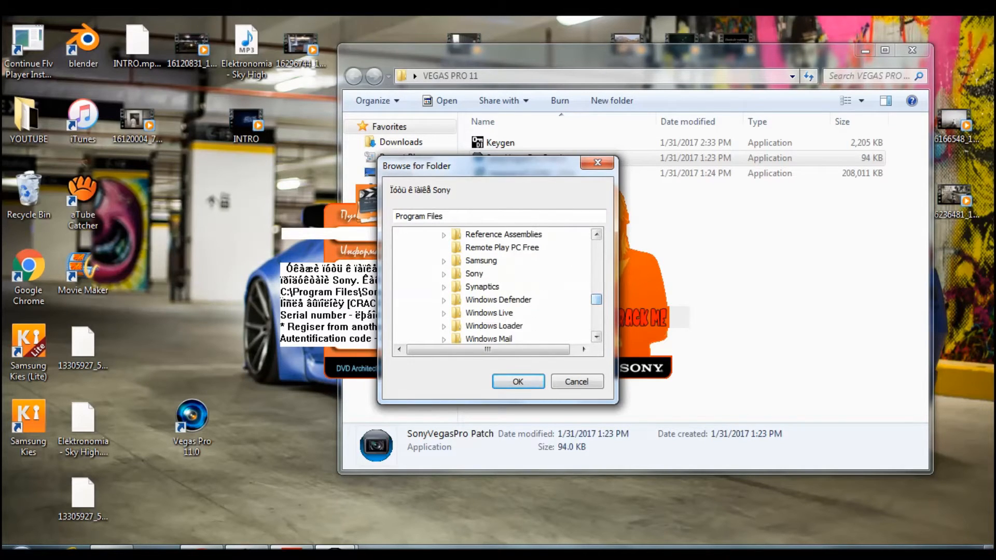
left_click(442, 274)
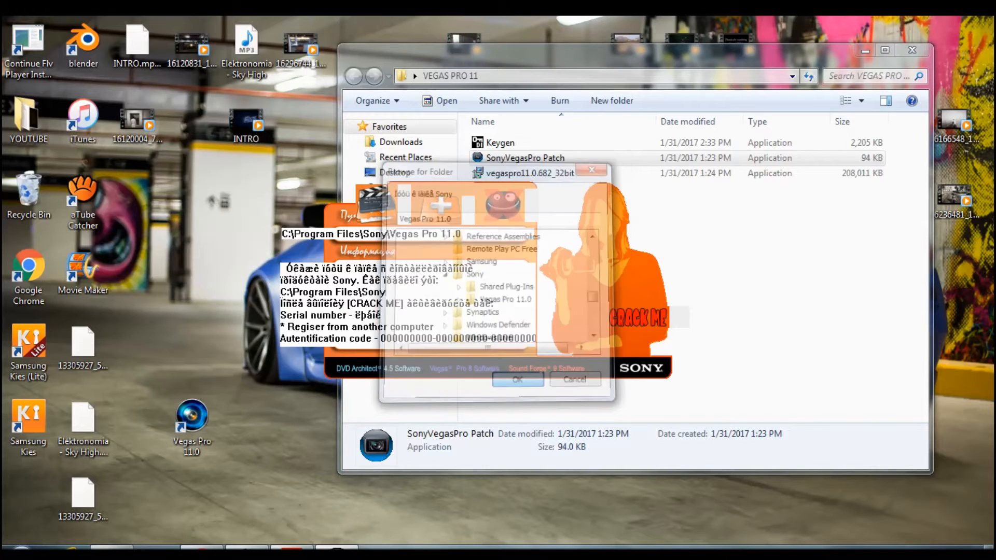
left_click(517, 379)
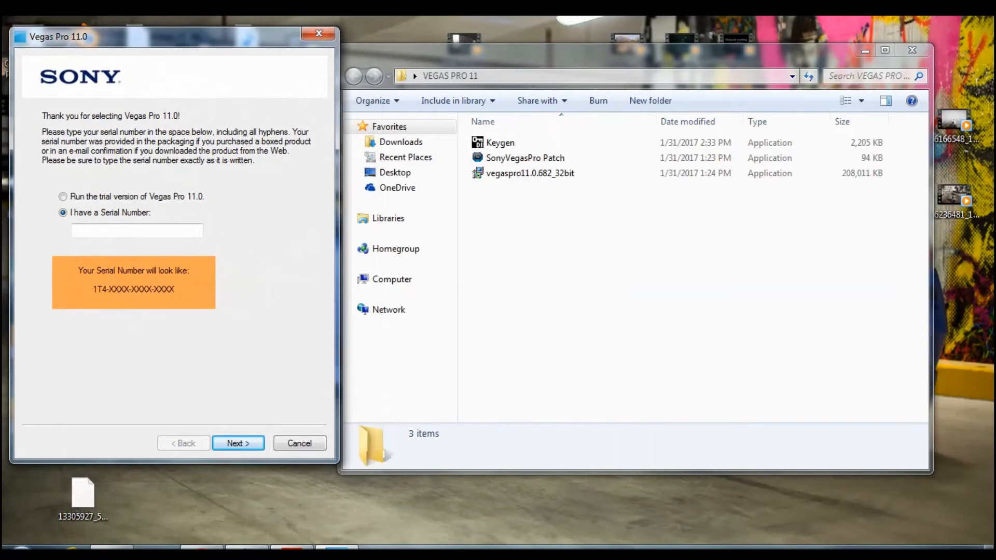
Bring the VEGAS PRO 11 folder to the front while registration waits on 'I have a Serial Number'
left_click(540, 156)
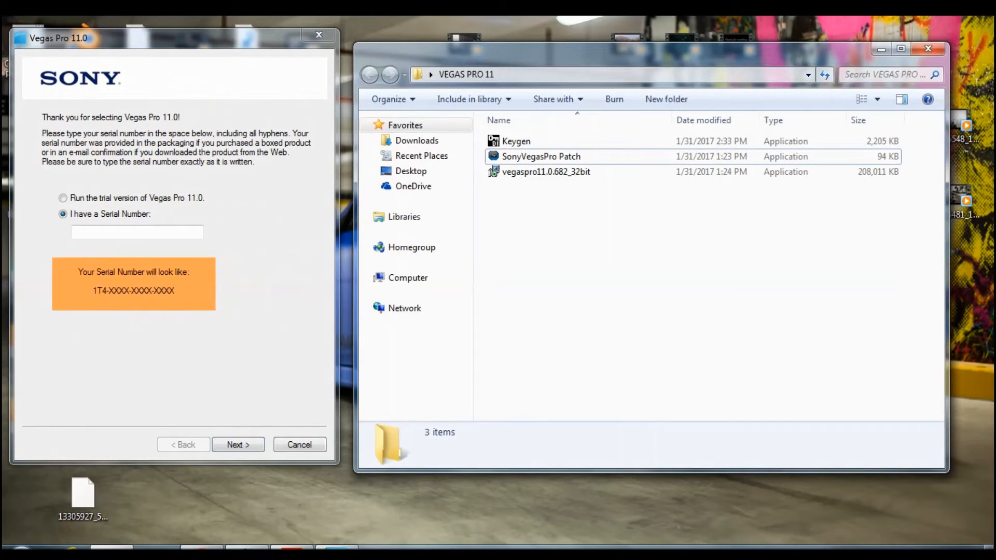
Launch the Sony Products Multikeygen, allowing it past the security warning
double_click(516, 141)
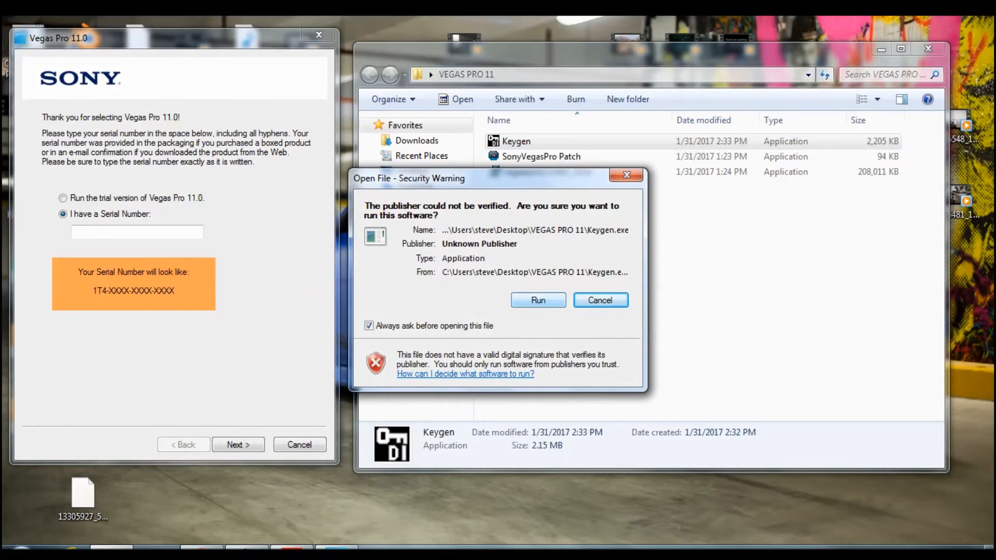
left_click(537, 300)
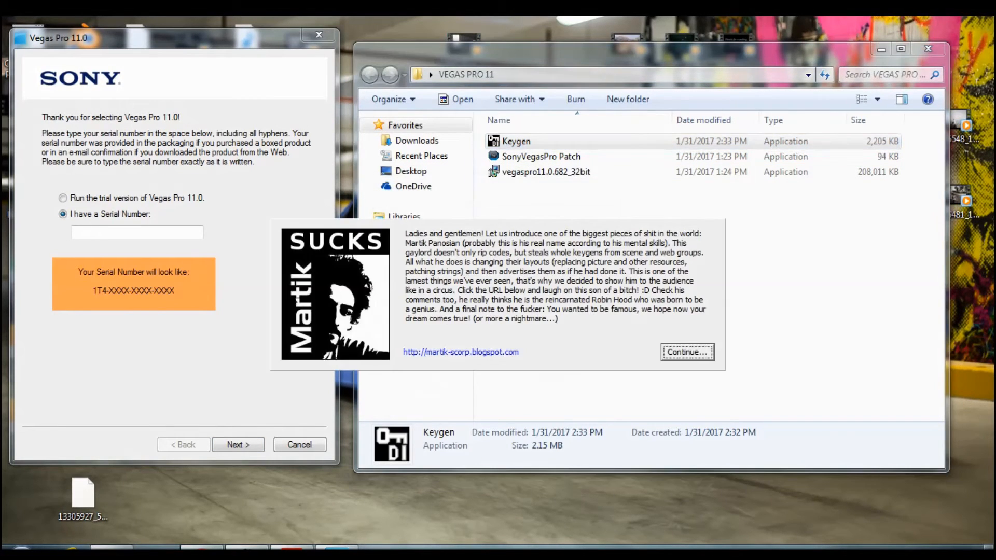
left_click(687, 352)
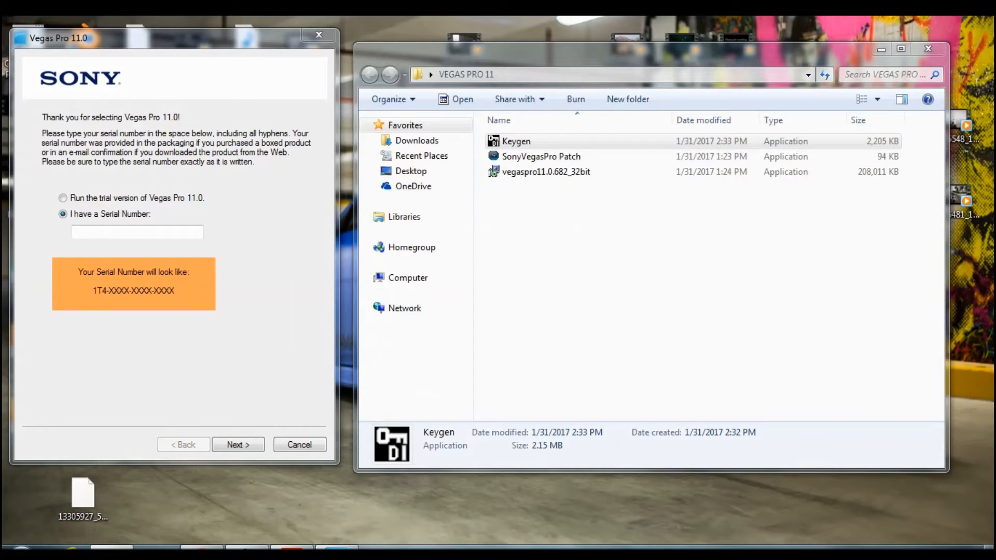
double_click(517, 141)
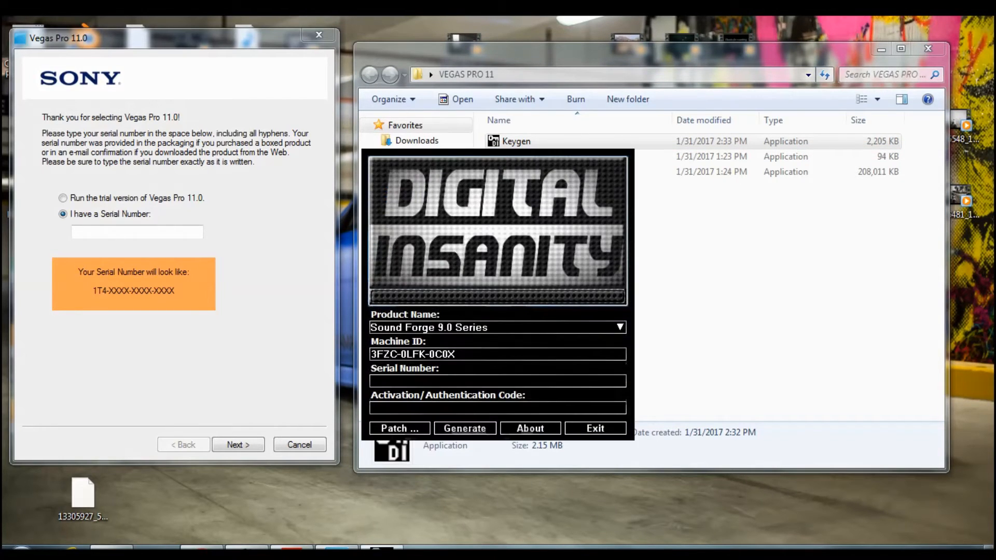
Generate a serial and activation code for Vegas Pro 9.0 (32 and 64 bit) Series, then start patching
left_click(464, 428)
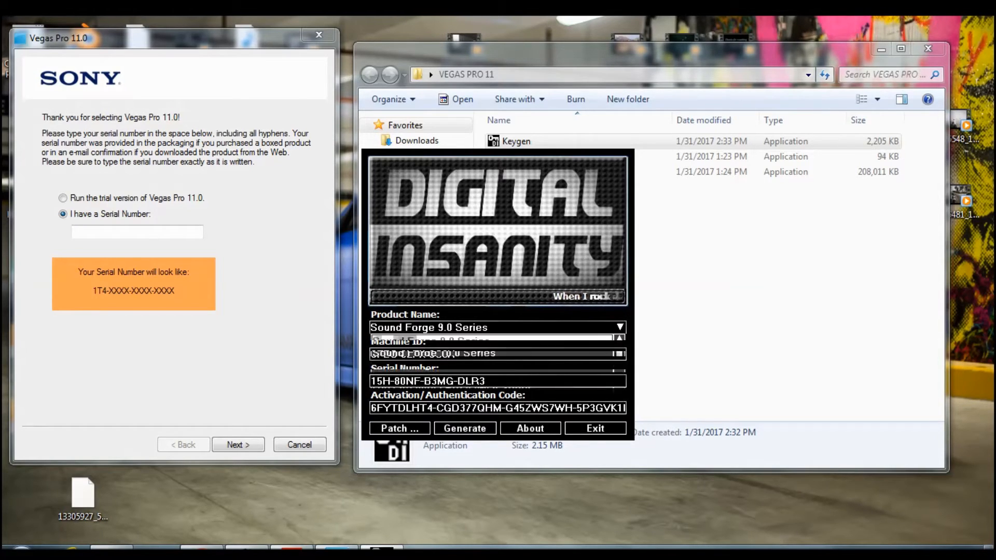
left_click(617, 328)
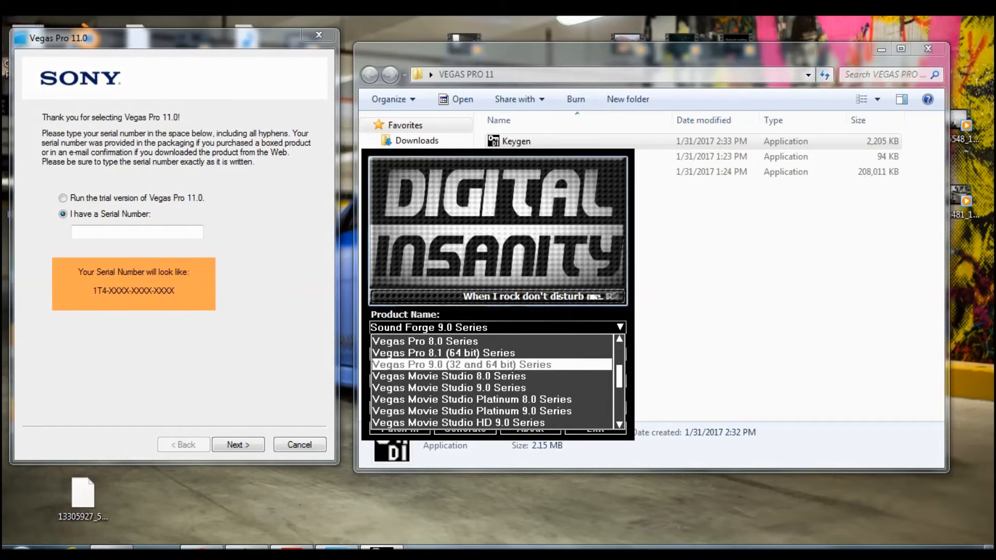
left_click(463, 364)
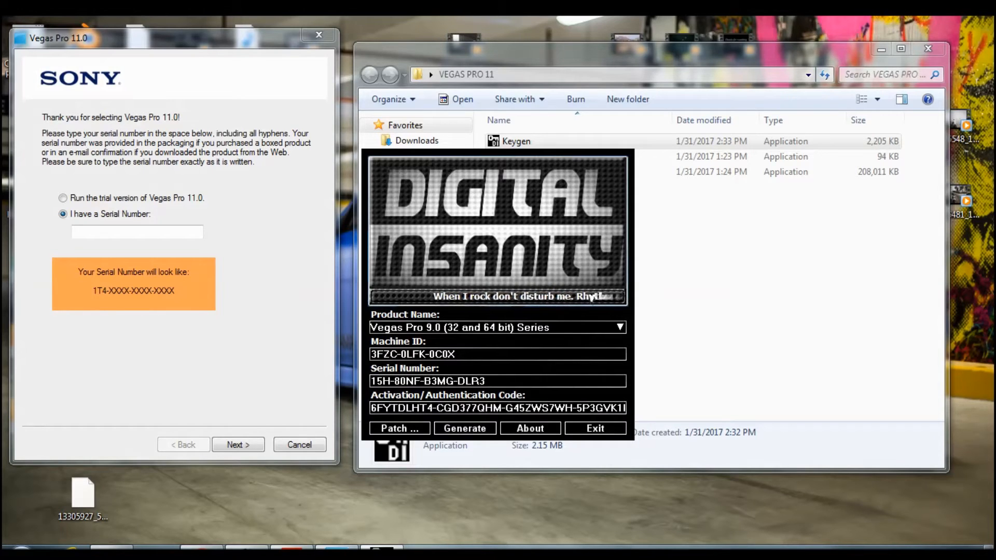
left_click(465, 428)
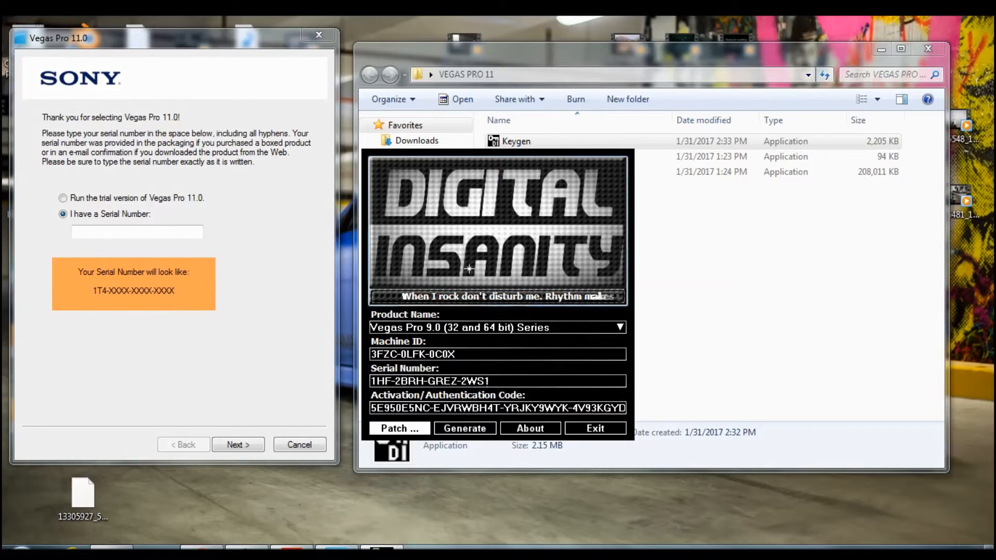
left_click(399, 428)
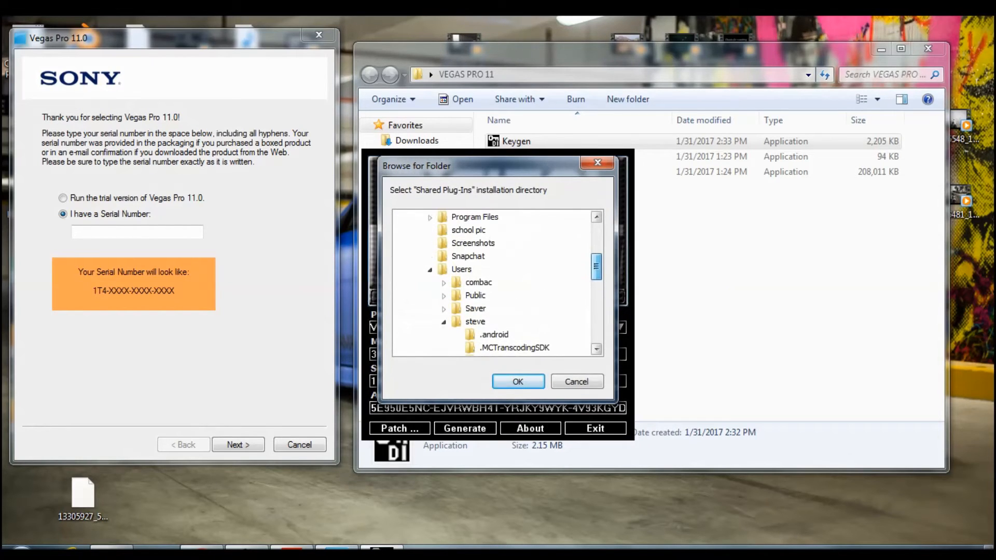
Choose Sony > Vegas Pro 11.0 as the keygen's patch folder and confirm
left_click(474, 217)
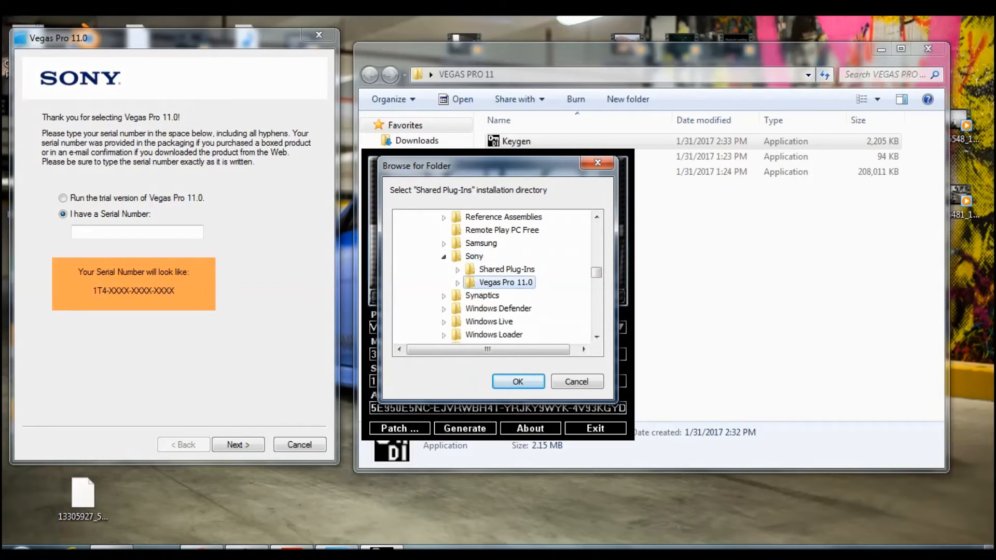
left_click(518, 381)
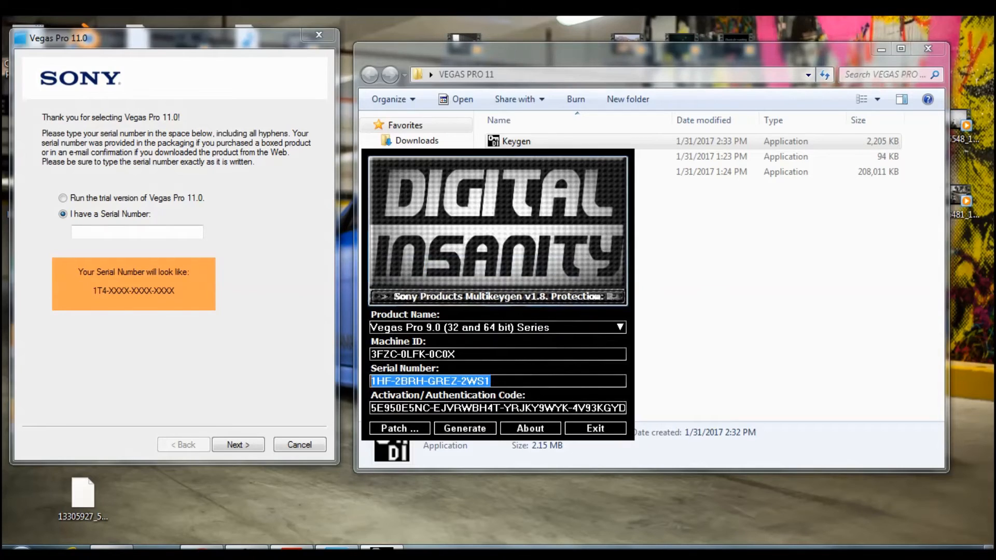
left_click(137, 232)
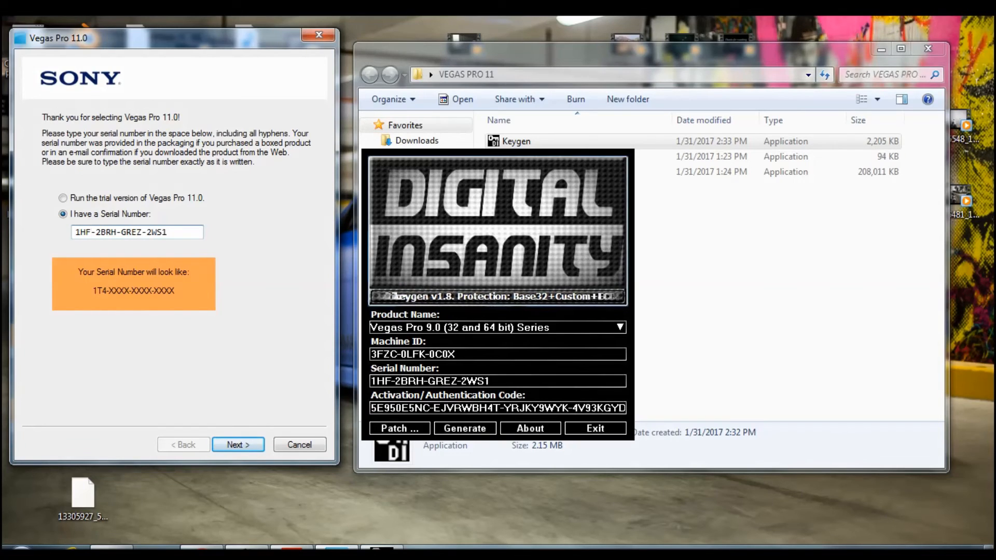
mouse_move(534, 189)
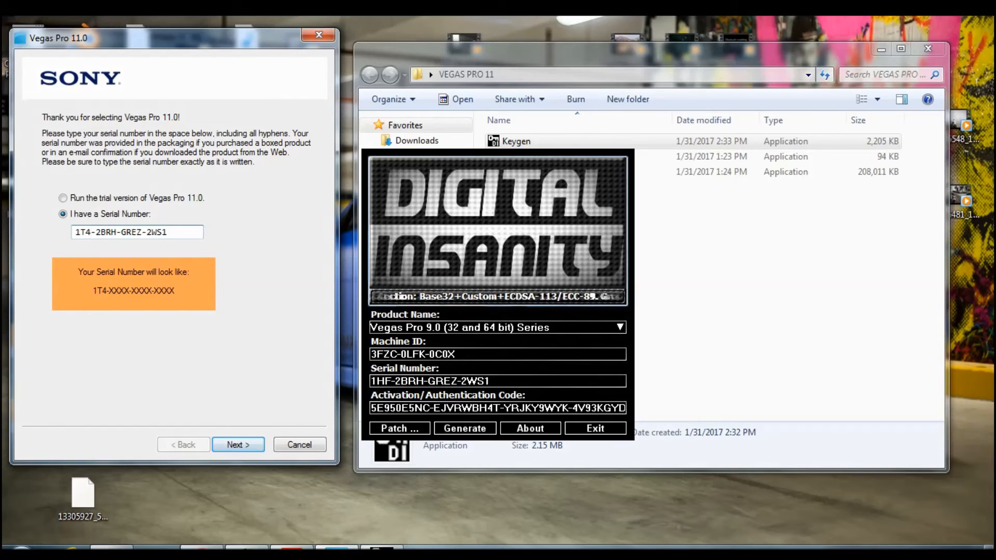
left_click(238, 445)
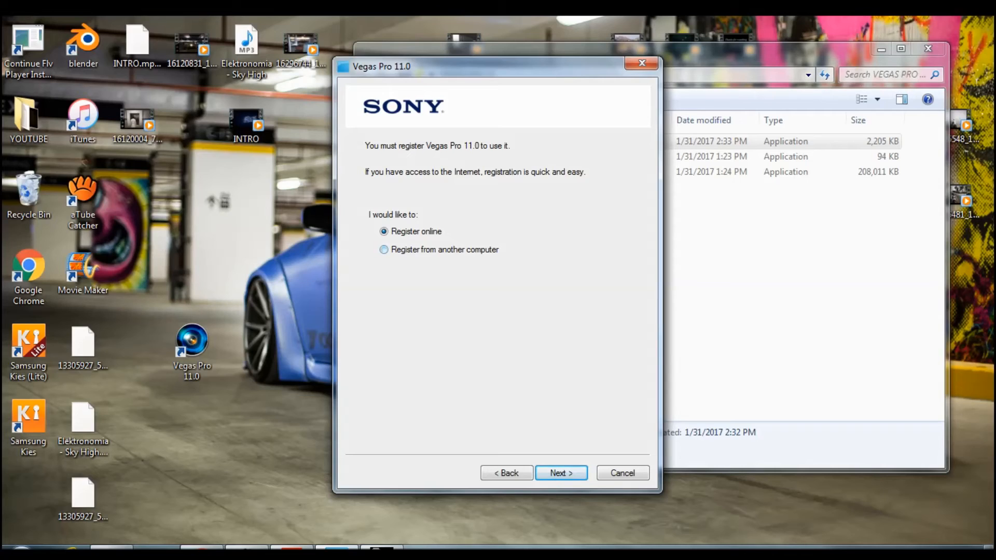
Register from another computer, accept the privacy terms, and save the registration .htm file
left_click(384, 249)
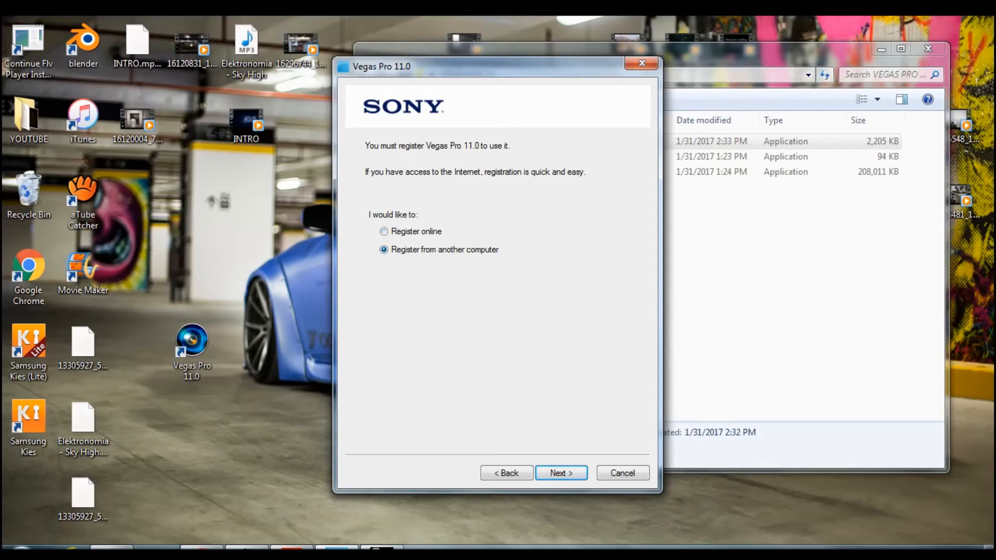
left_click(560, 474)
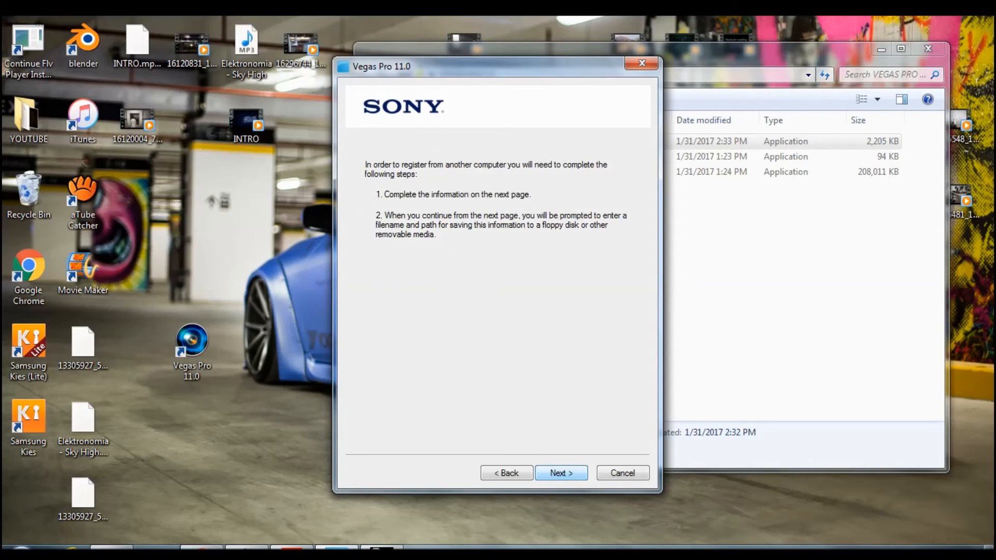
left_click(560, 472)
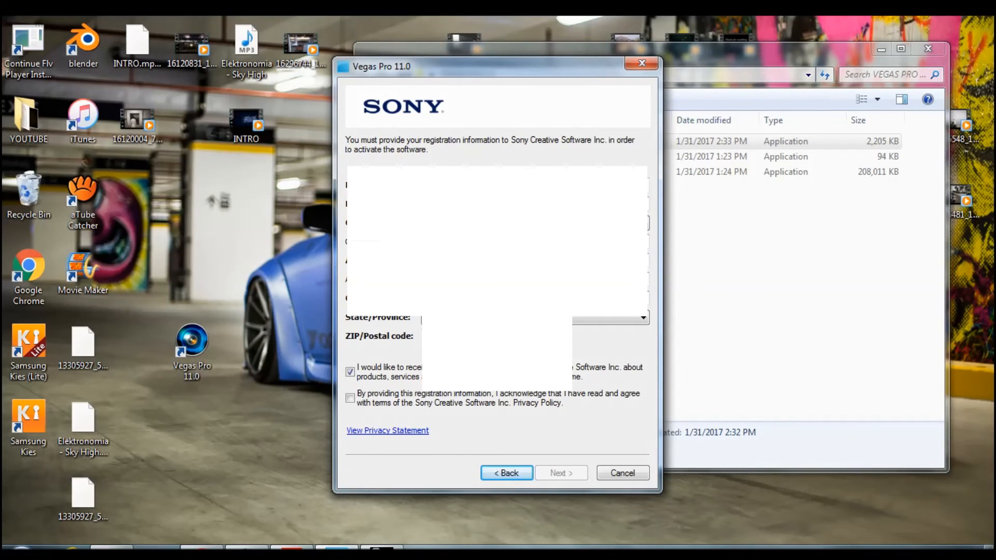
left_click(351, 398)
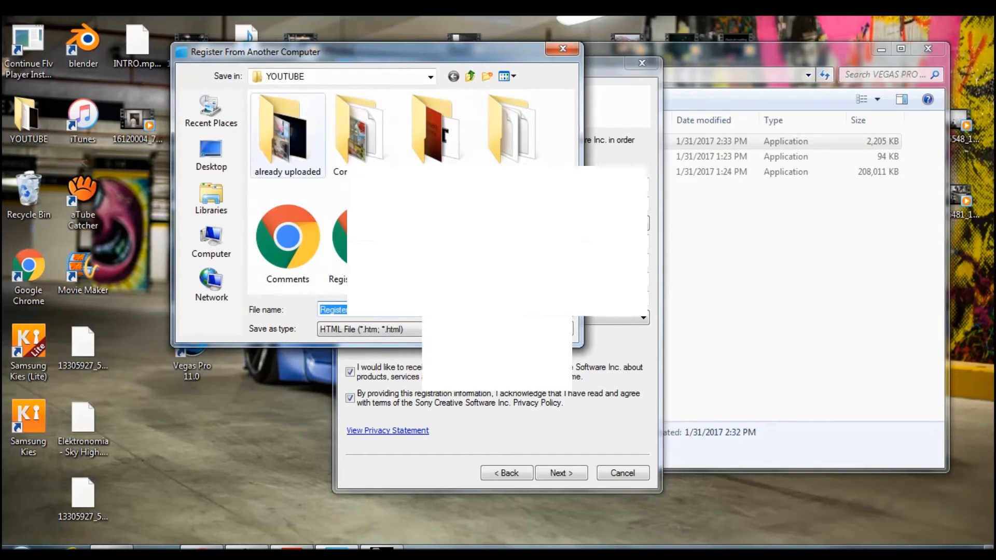
left_click(211, 155)
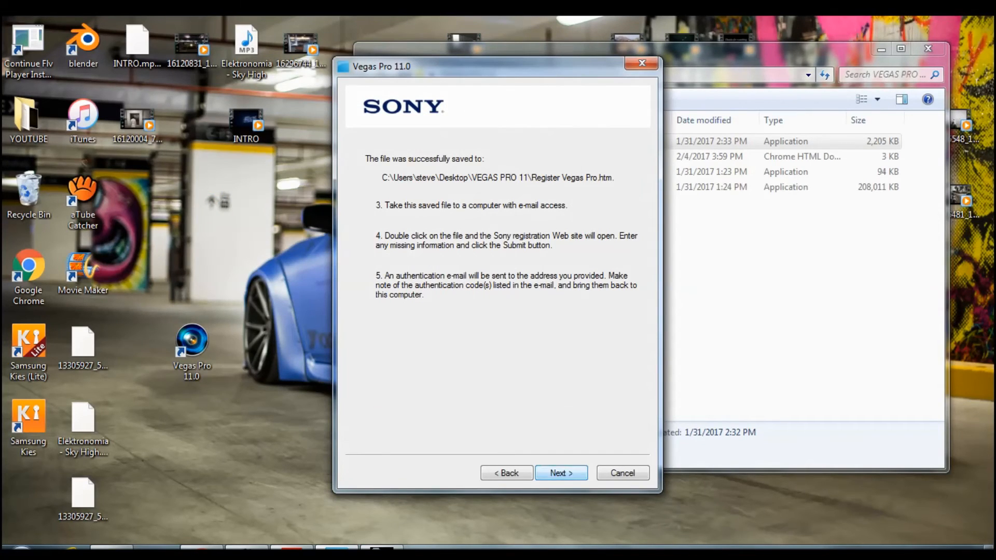
left_click(561, 473)
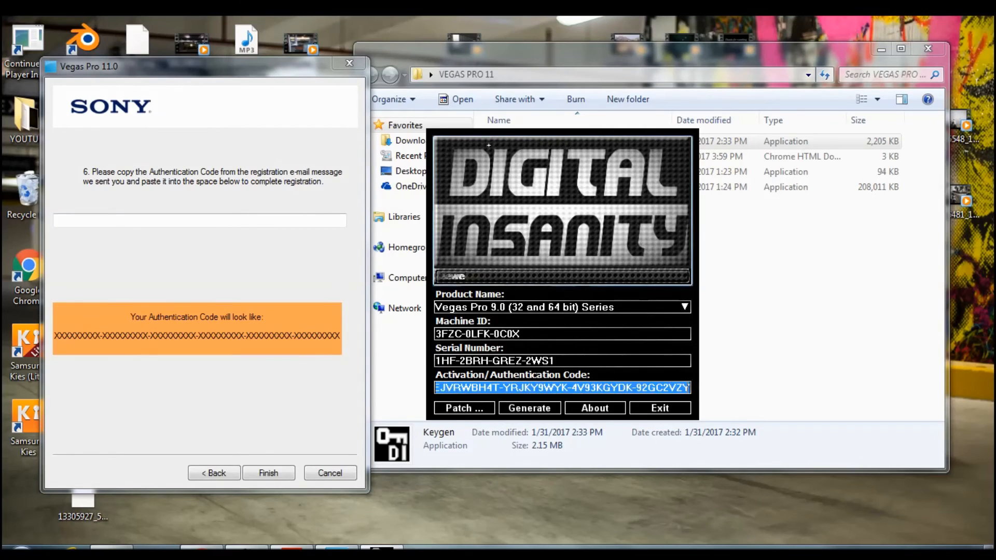
Paste the Keygen's authentication code into Vegas Pro and finish registering
right_click(563, 387)
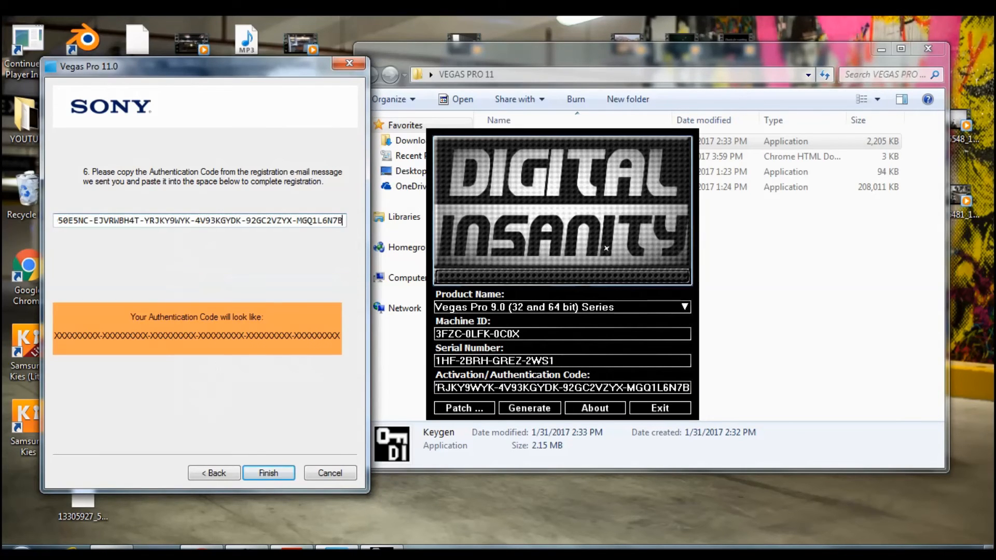
left_click(268, 473)
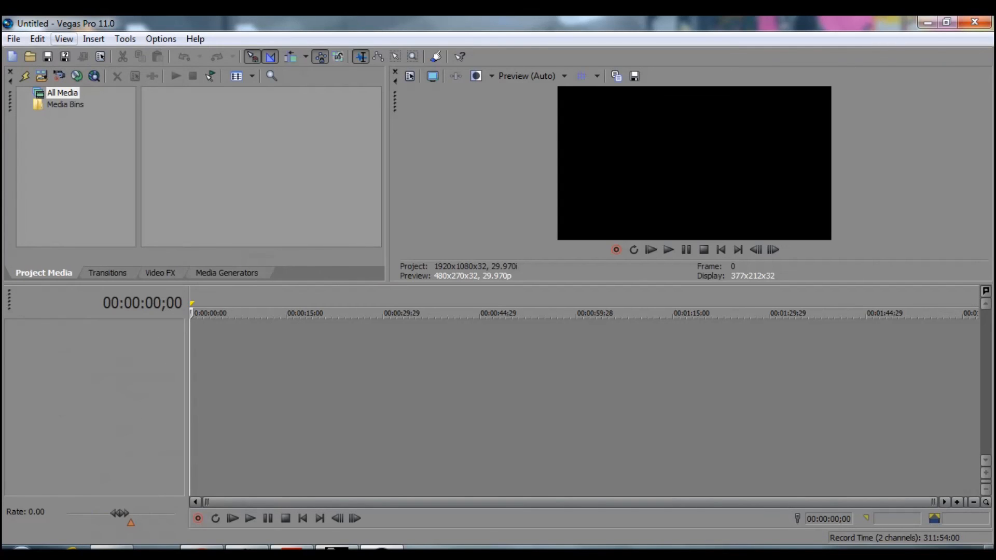
Open the View menu in the Untitled - Vegas Pro 11.0 window
left_click(63, 39)
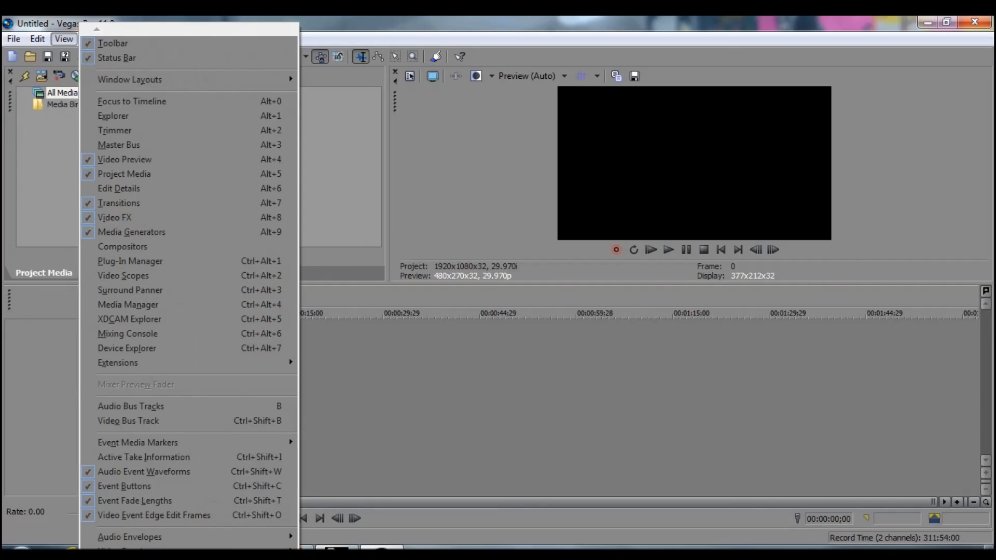